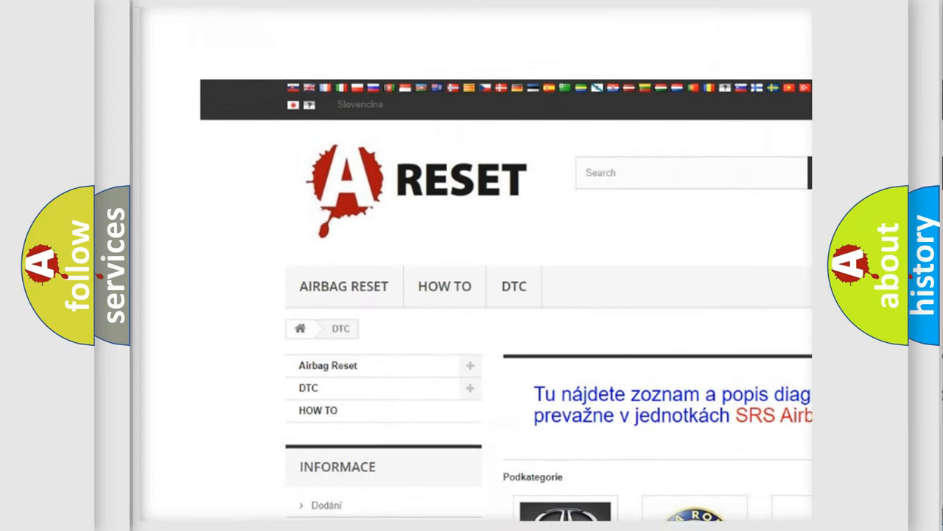
Scroll the DTC catalogue to CHEVROLET DTC and browse its code list
{"action": "scroll", "scroll_direction": "down", "scroll_amount": 3}
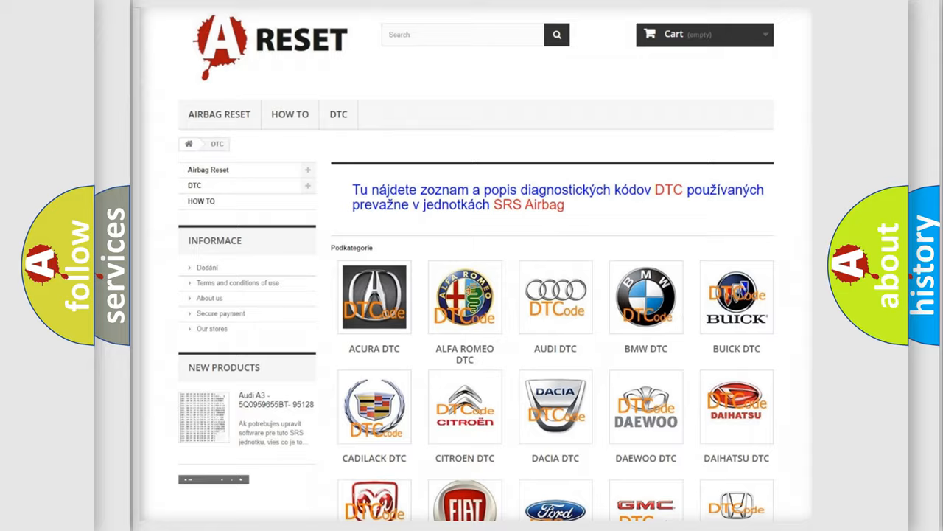
{"action": "scroll", "scroll_direction": "down", "scroll_amount": 3}
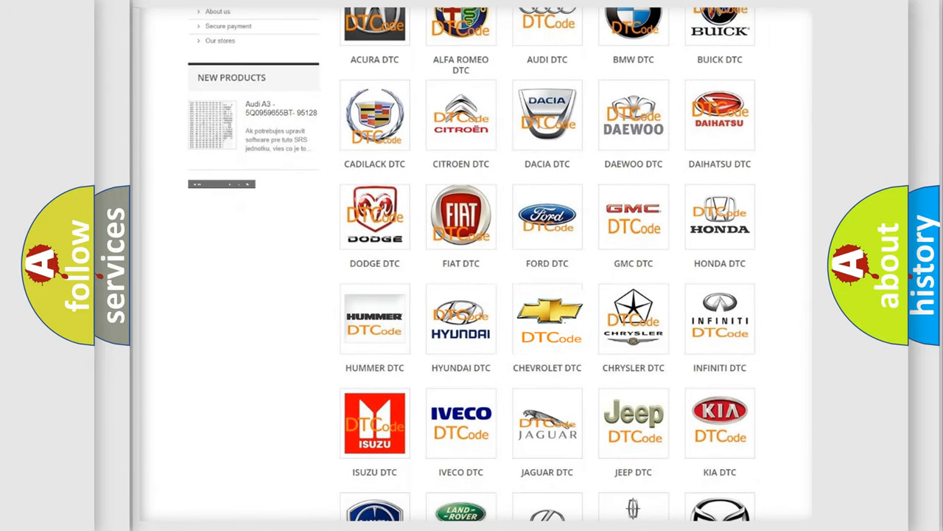
{"action": "left_click", "coordinate": [547, 318]}
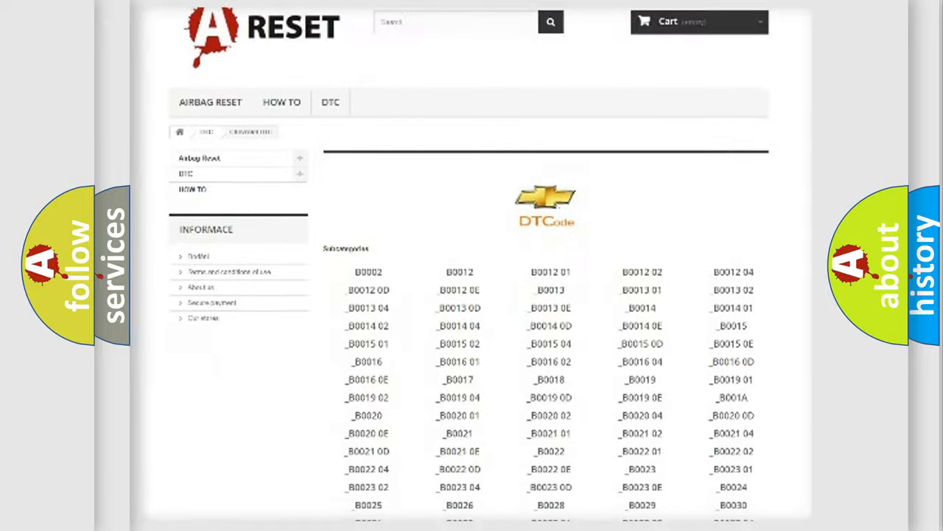
{"action": "scroll", "scroll_direction": "down", "scroll_amount": 3}
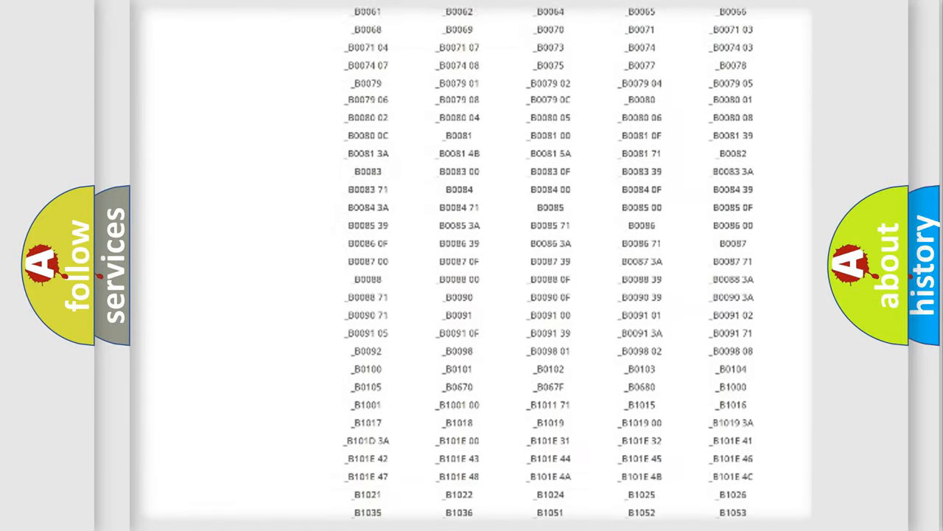
{"action": "scroll", "scroll_direction": "up", "scroll_amount": 3}
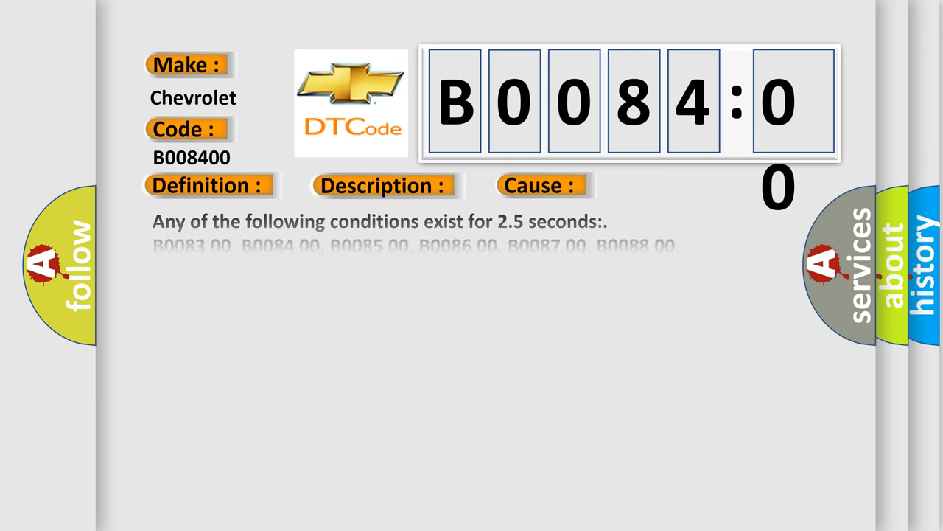
Reveal the B0084:00 definition: impact sensor shorted, current above 23 mA, SDM message timeout
{"action": "left_click", "coordinate": [208, 185]}
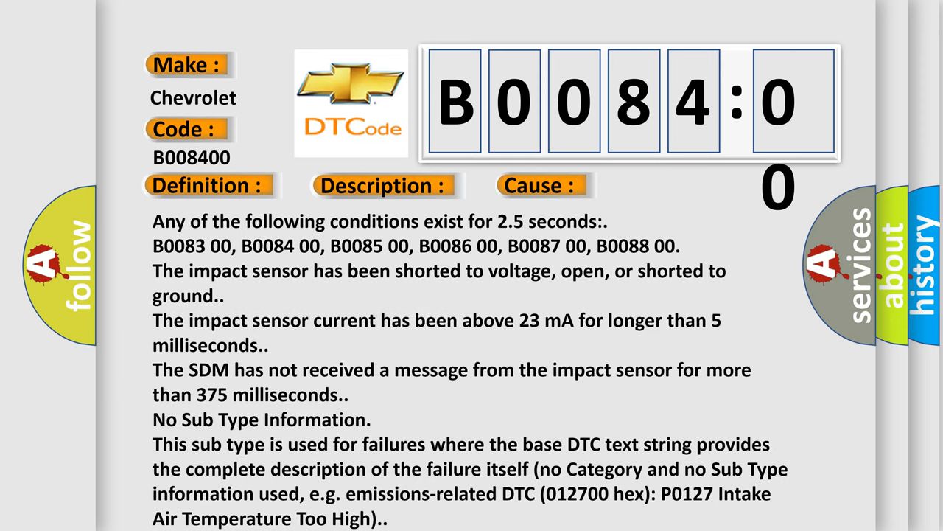